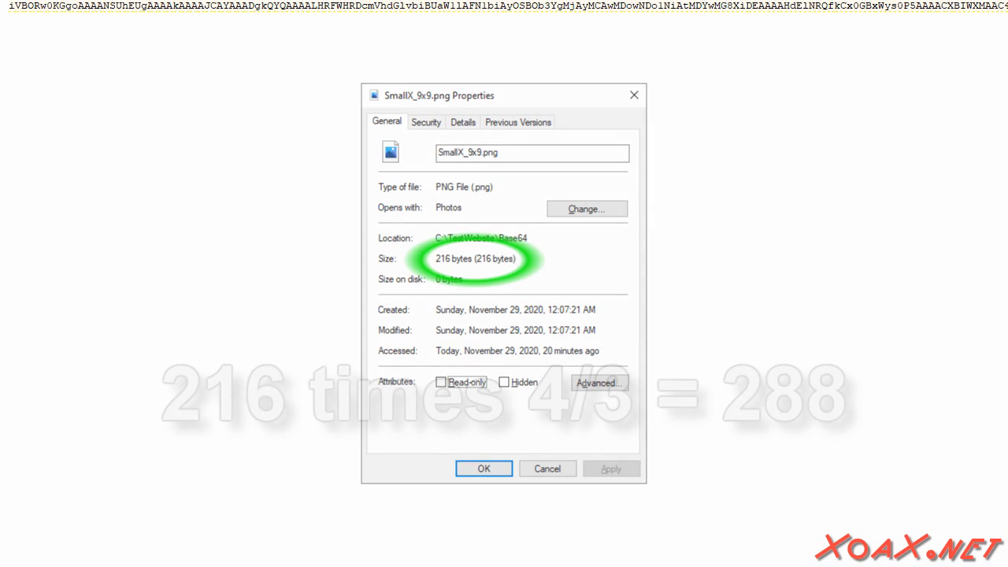
Dismiss the SmallX_9x9.png Properties dialog showing its 216-byte size
{"action": "left_click", "coordinate": [484, 469]}
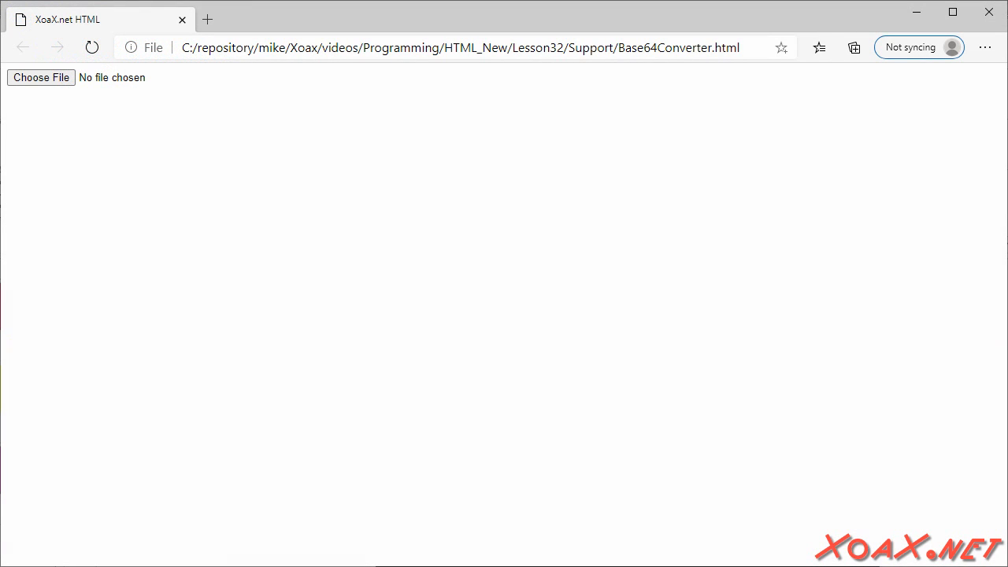
Load SmallX_9x9.png from the Base64 folder into the converter for encoding
{"action": "left_click", "coordinate": [41, 77]}
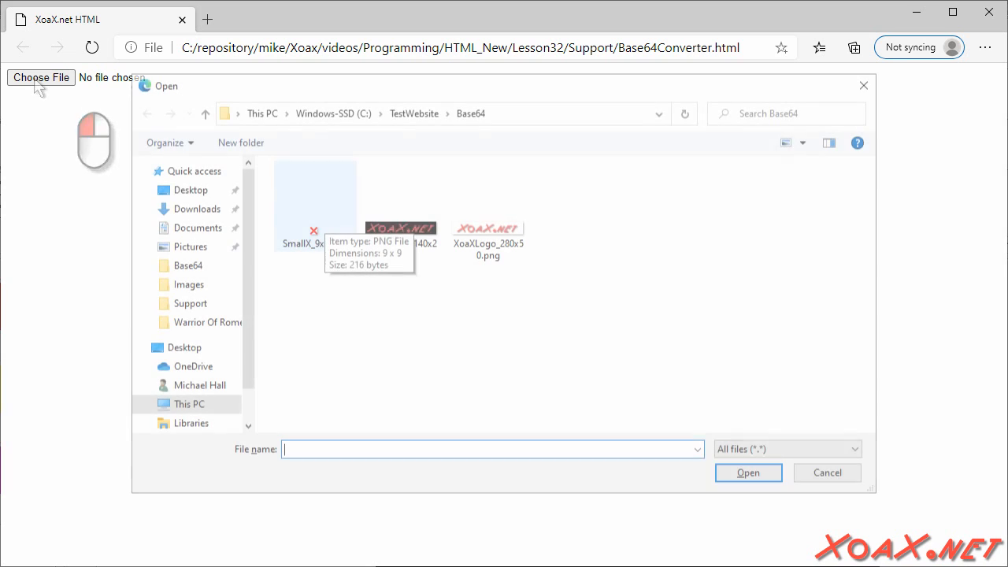
{"action": "left_click", "coordinate": [315, 197]}
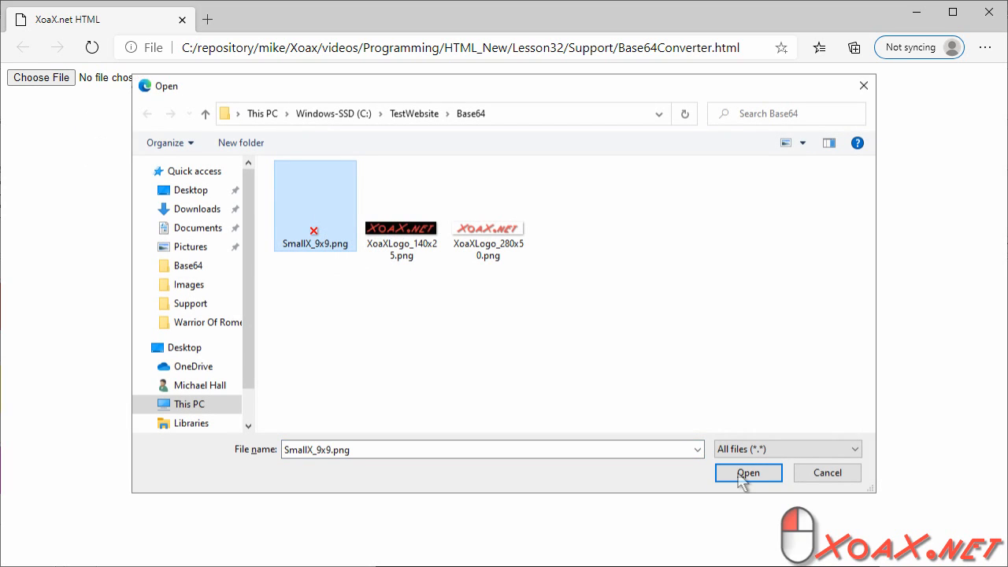
{"action": "left_click", "coordinate": [747, 473]}
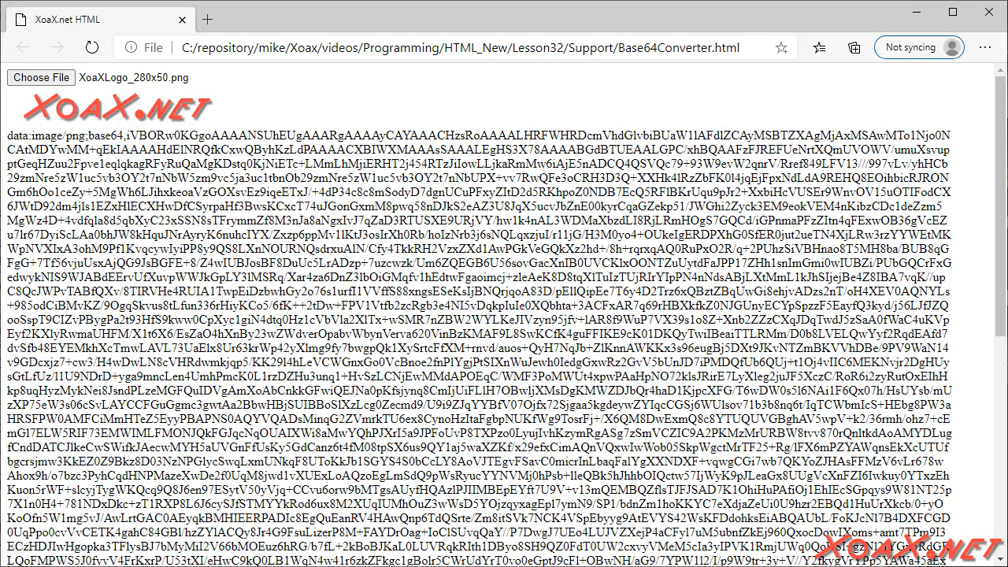
Choose the smaller XoaXLogo_140x25.png logo to view its Base64 data text
{"action": "left_click", "coordinate": [41, 77]}
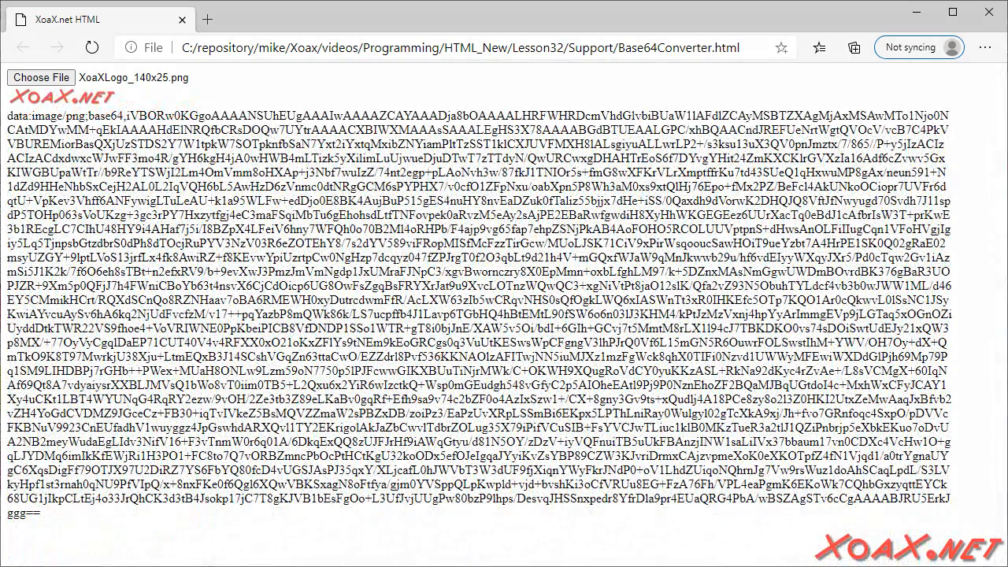